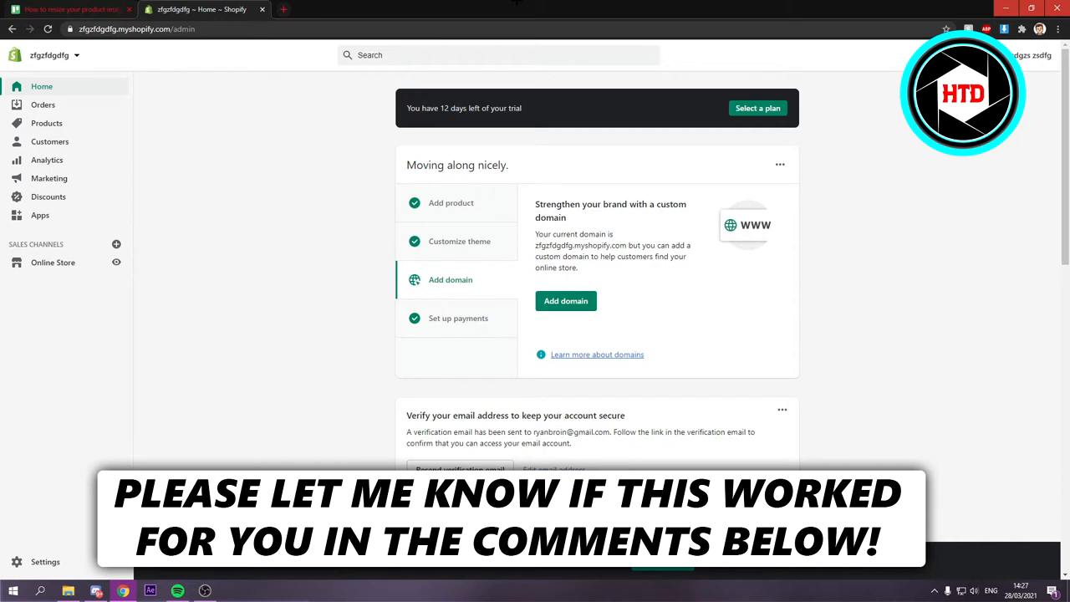
{"action": "mouse_move", "coordinate": [83, 129]}
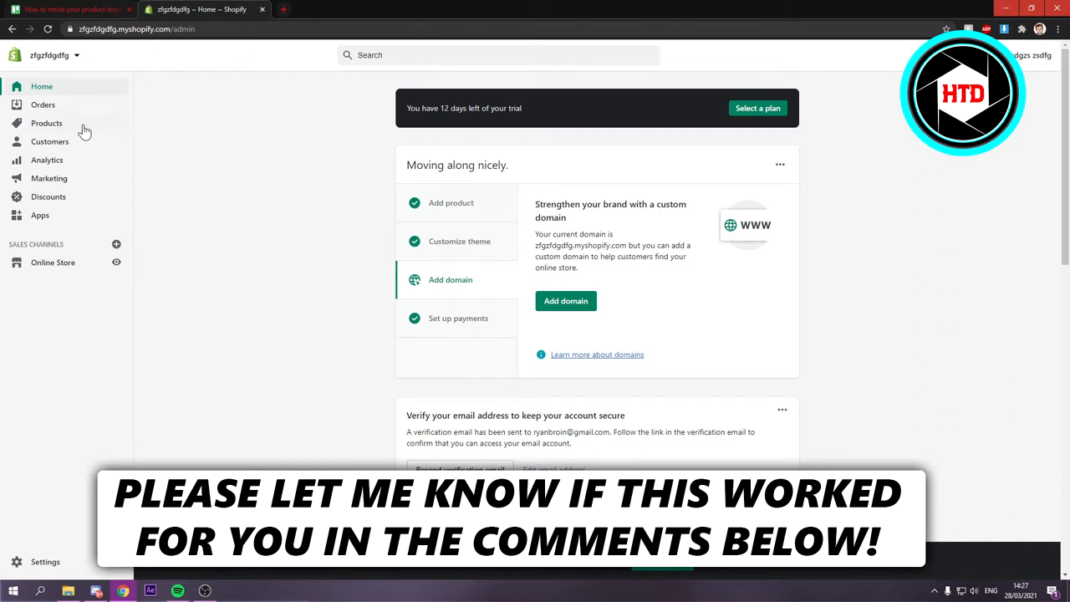
Open the Products list from the admin sidebar.
{"action": "left_click", "coordinate": [47, 123]}
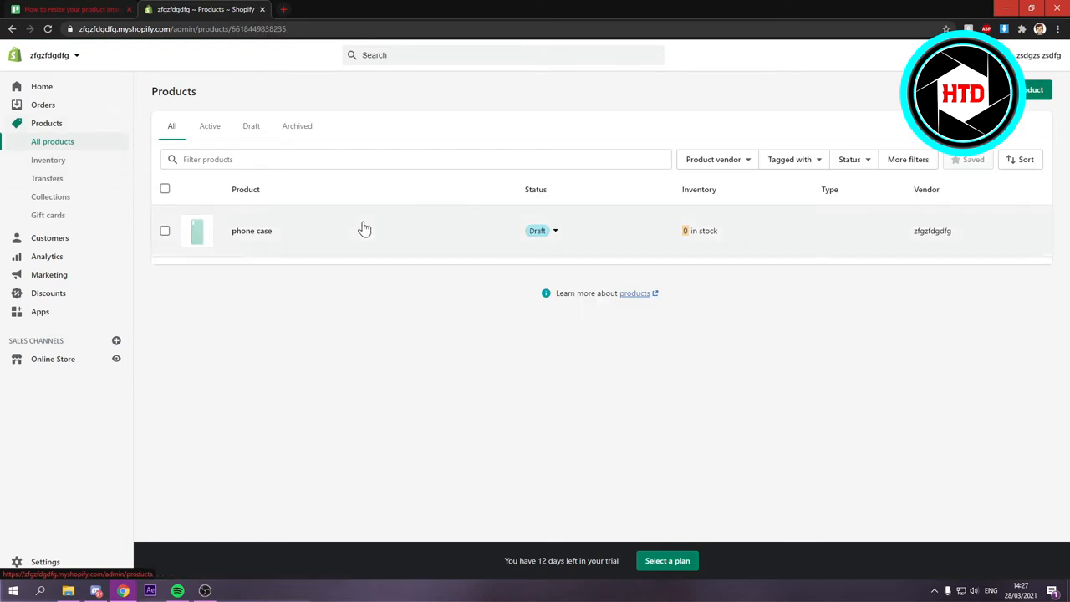
Open the phone case product and its photo in the media editor.
{"action": "left_click", "coordinate": [251, 230]}
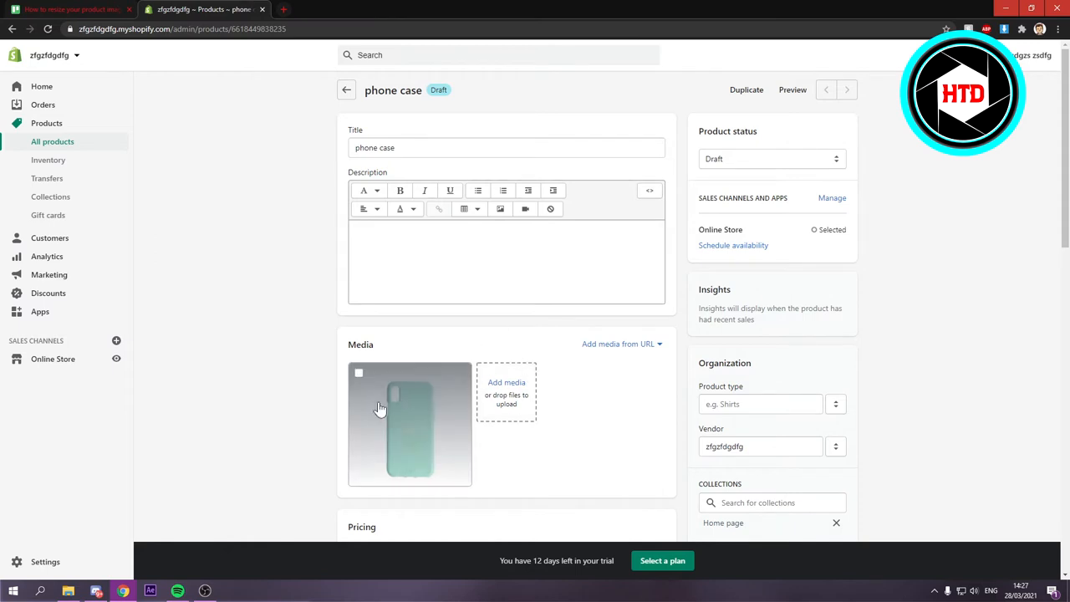
{"action": "left_click", "coordinate": [410, 423]}
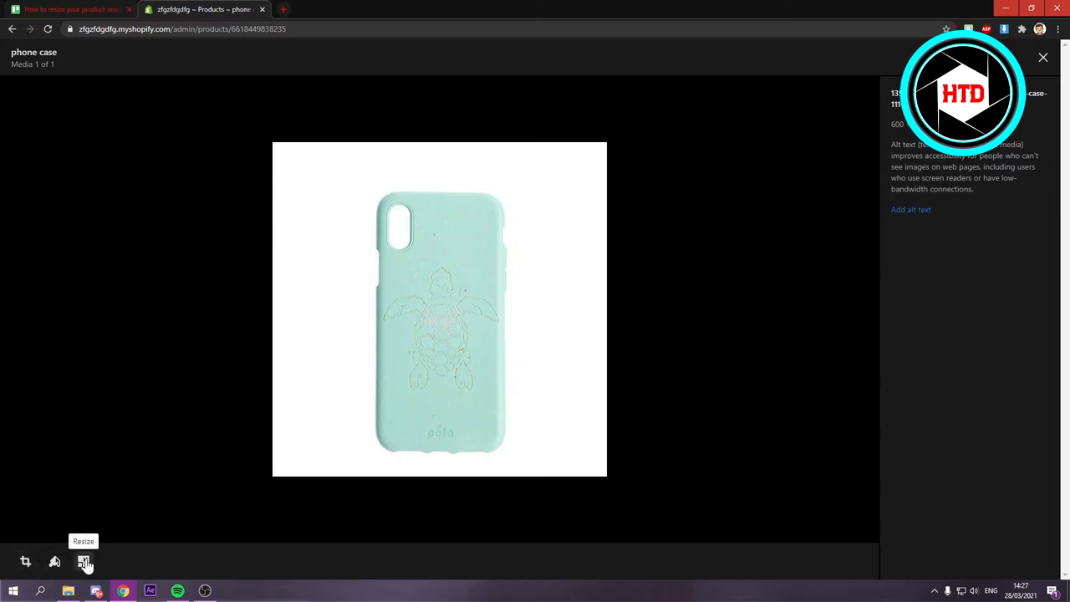
Open the Resize panel for the 600×600 photo and turn off Lock aspect ratio.
{"action": "left_click", "coordinate": [83, 561]}
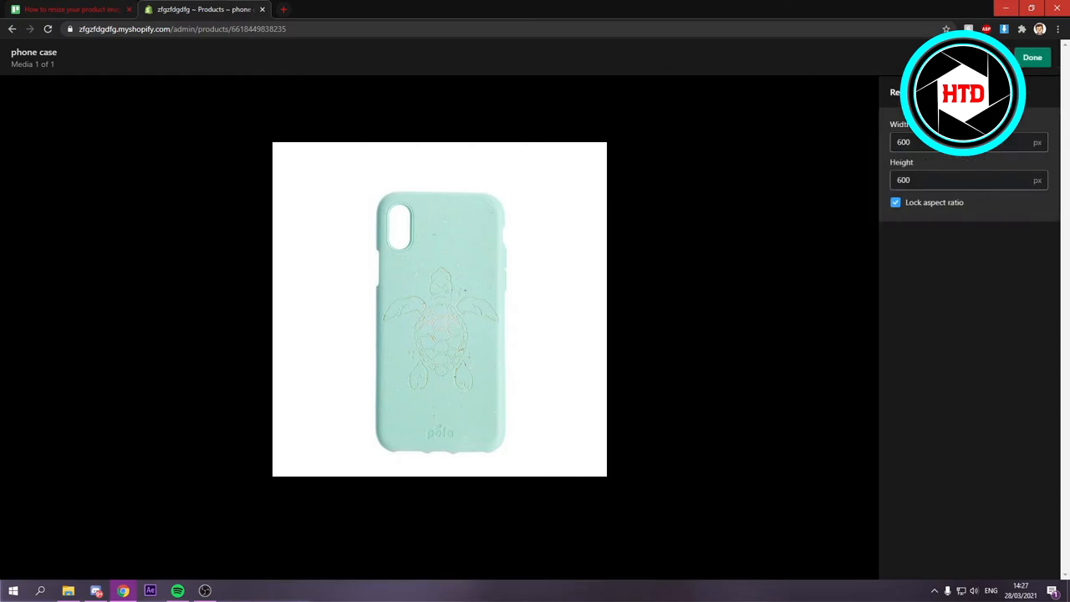
{"action": "left_click", "coordinate": [962, 142]}
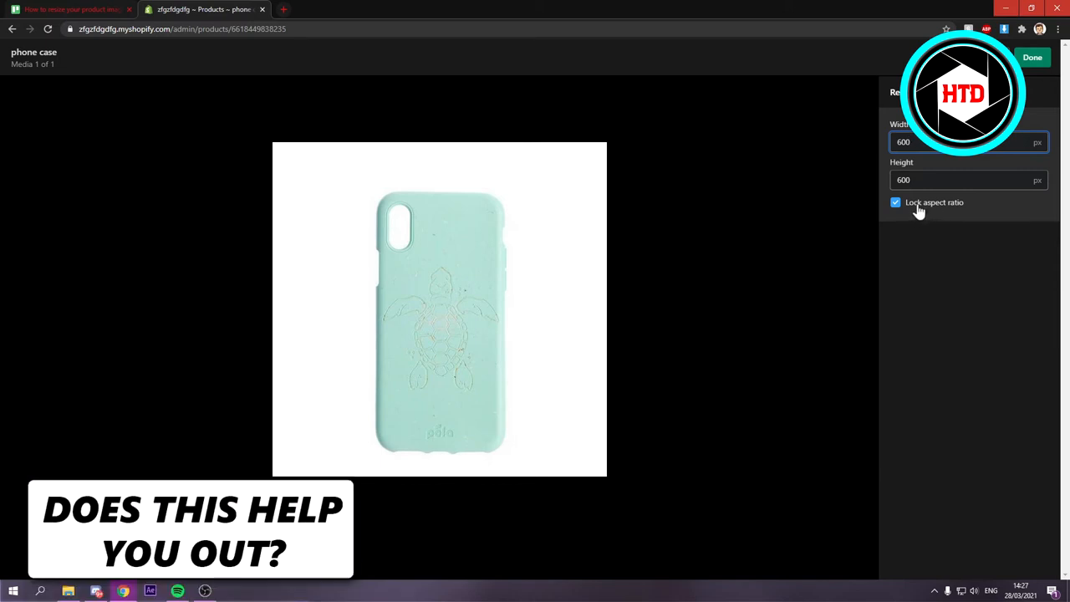
{"action": "left_click", "coordinate": [896, 202]}
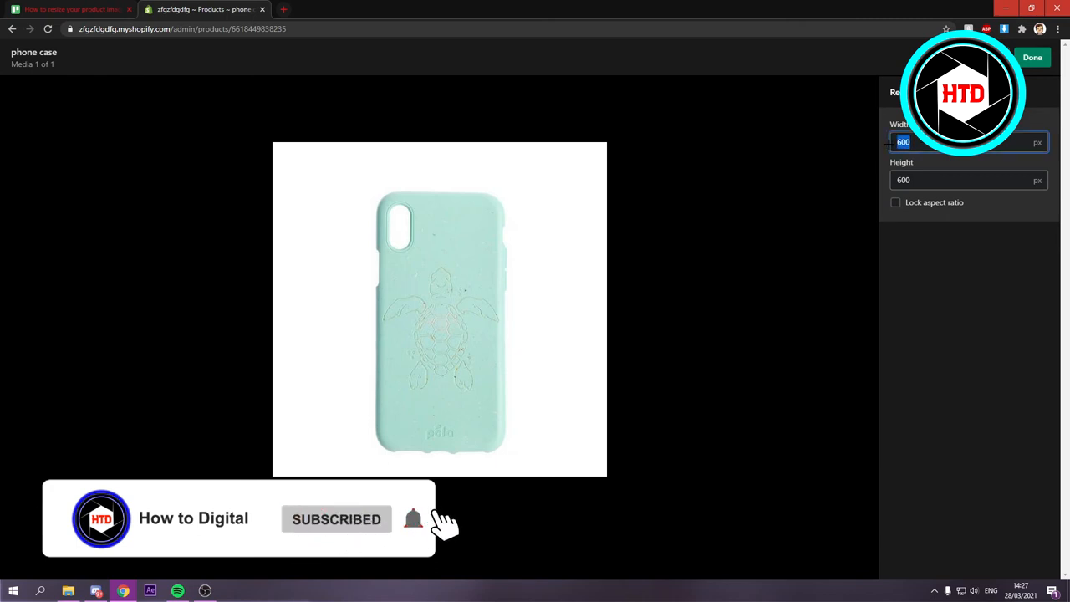
{"action": "left_click", "coordinate": [961, 180]}
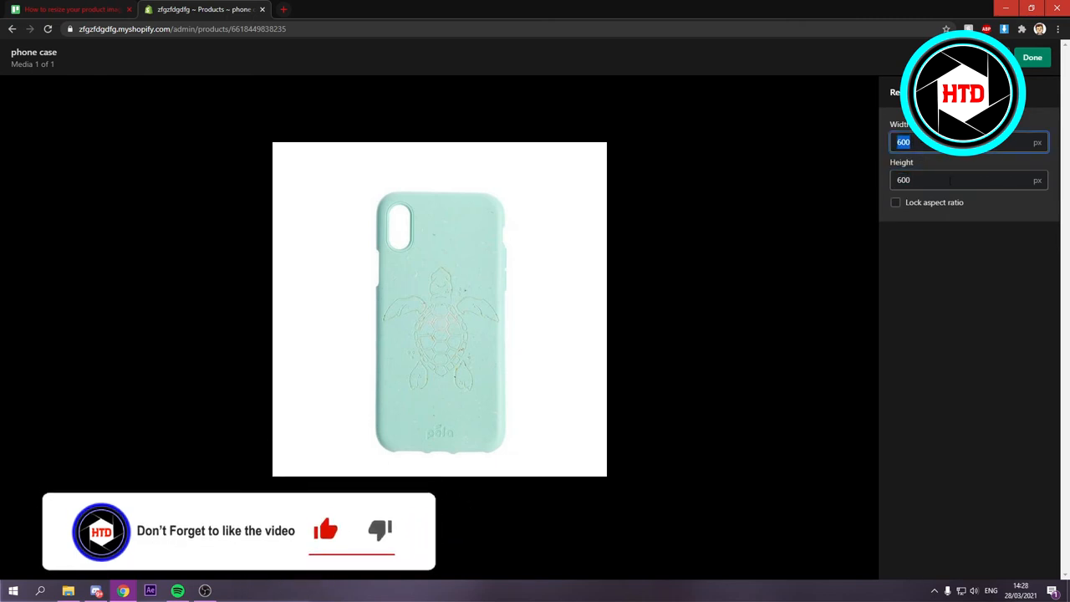
Try widths 1200 and 800 with aspect lock toggled, ending at 800 wide by 600 high.
{"action": "type", "text": "1200"}
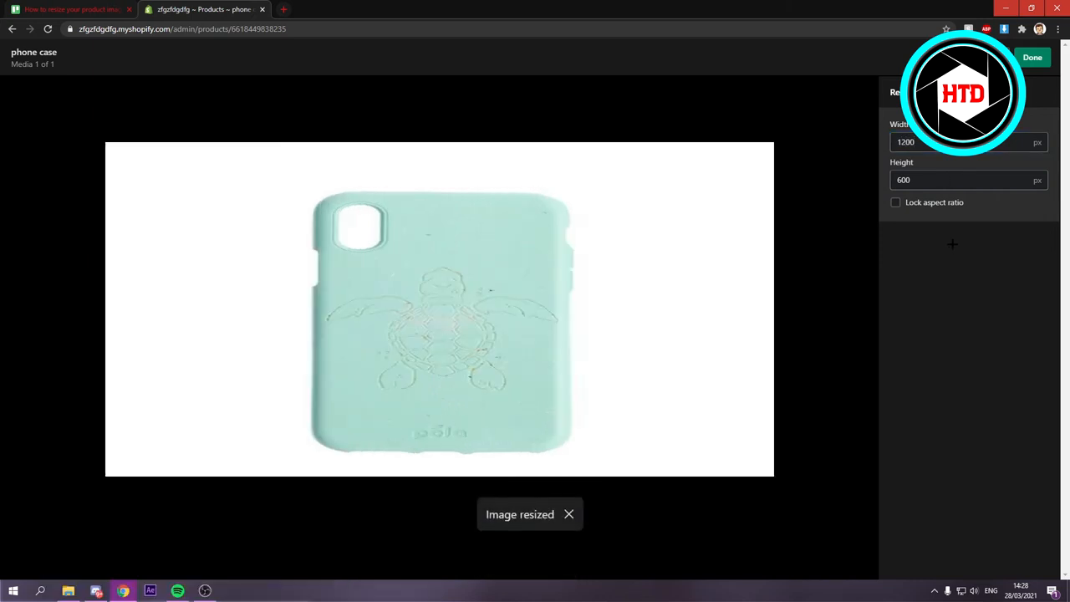
{"action": "left_click", "coordinate": [895, 203]}
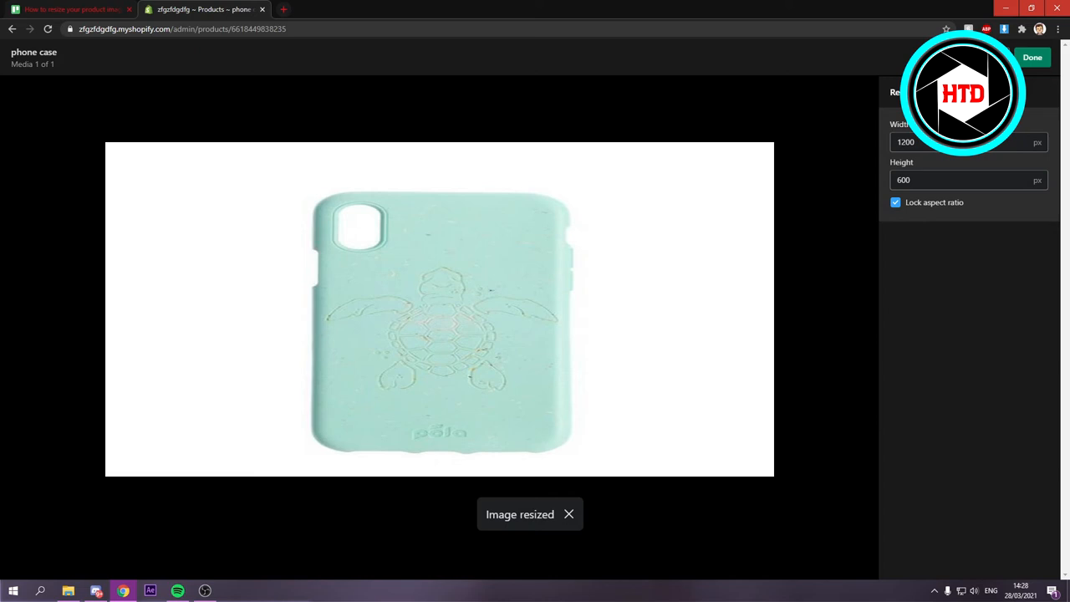
{"action": "left_click", "coordinate": [965, 141]}
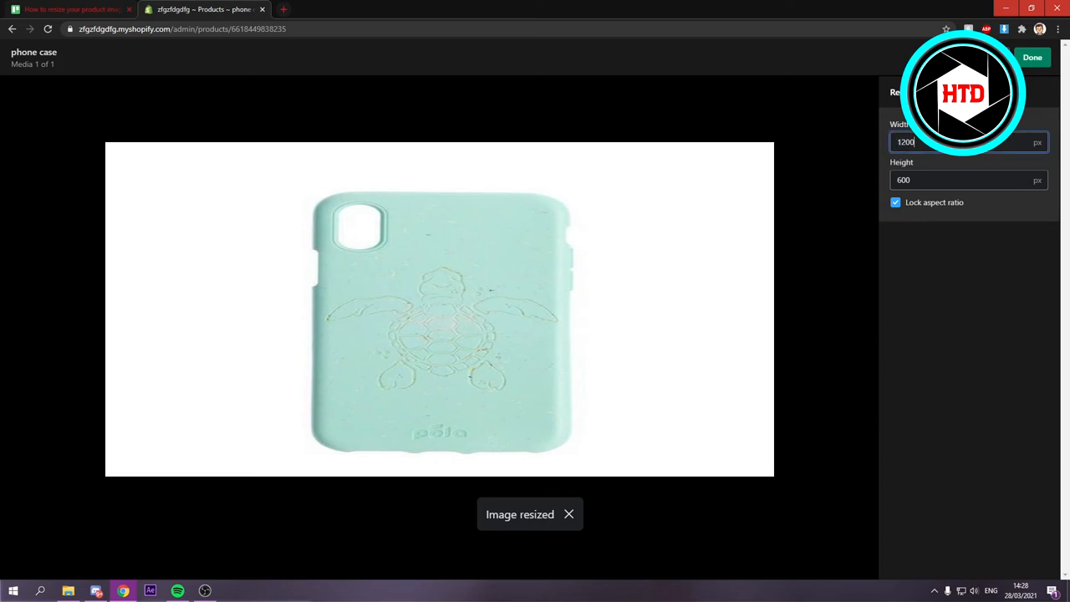
{"action": "type", "text": "800"}
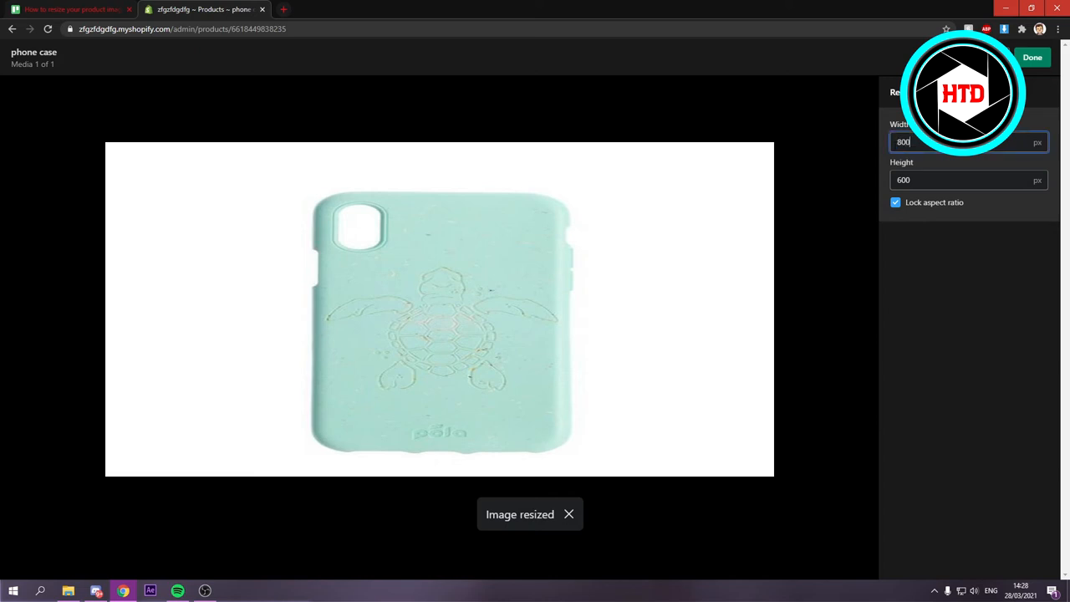
{"action": "type", "text": "400"}
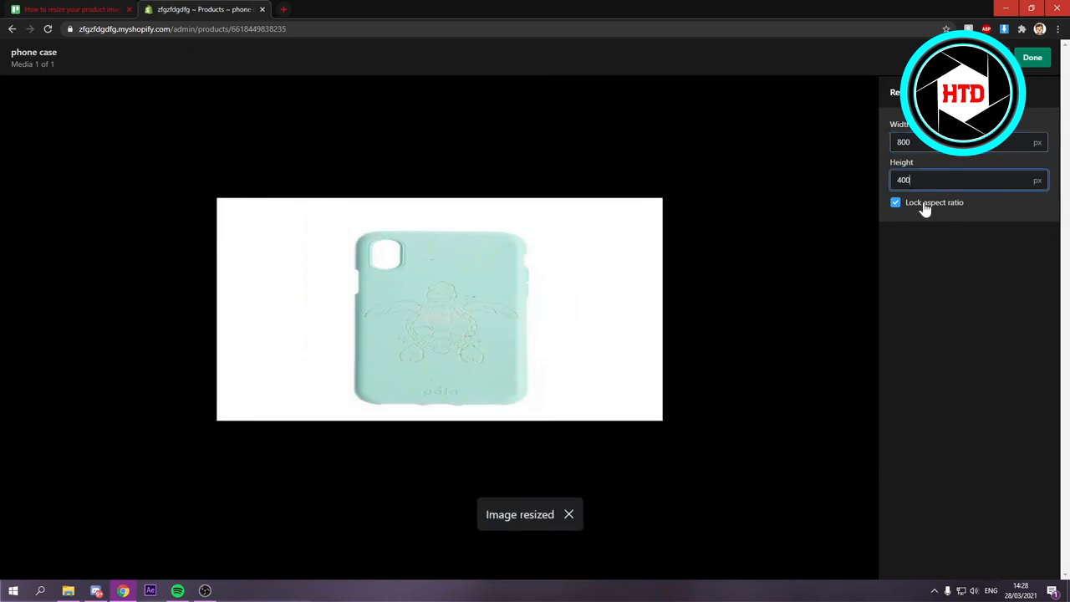
{"action": "left_click", "coordinate": [896, 203]}
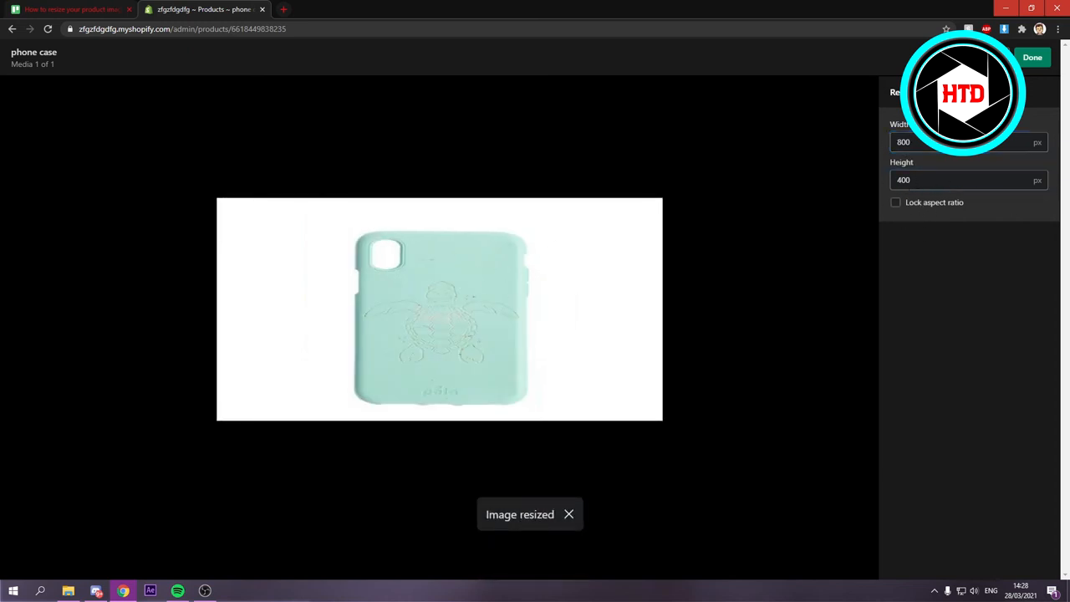
{"action": "type", "text": "600"}
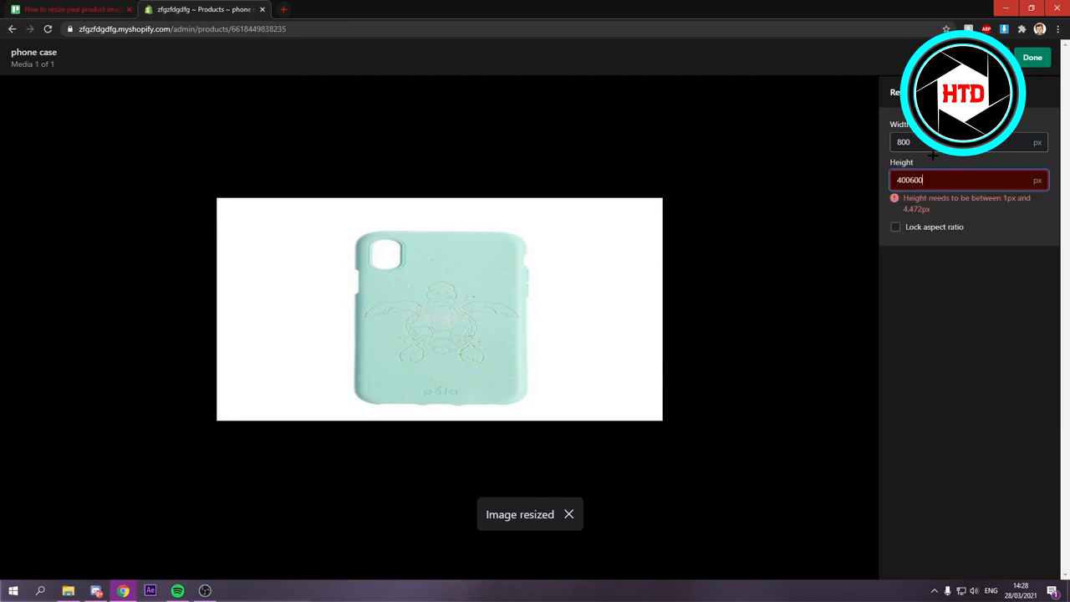
{"action": "left_click", "coordinate": [968, 180]}
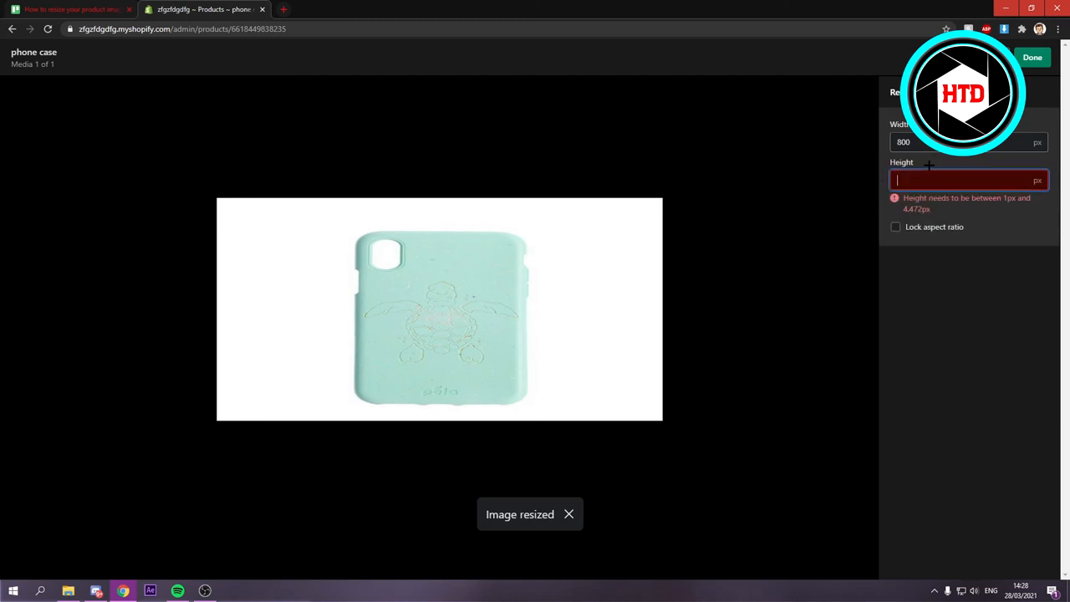
{"action": "type", "text": "600"}
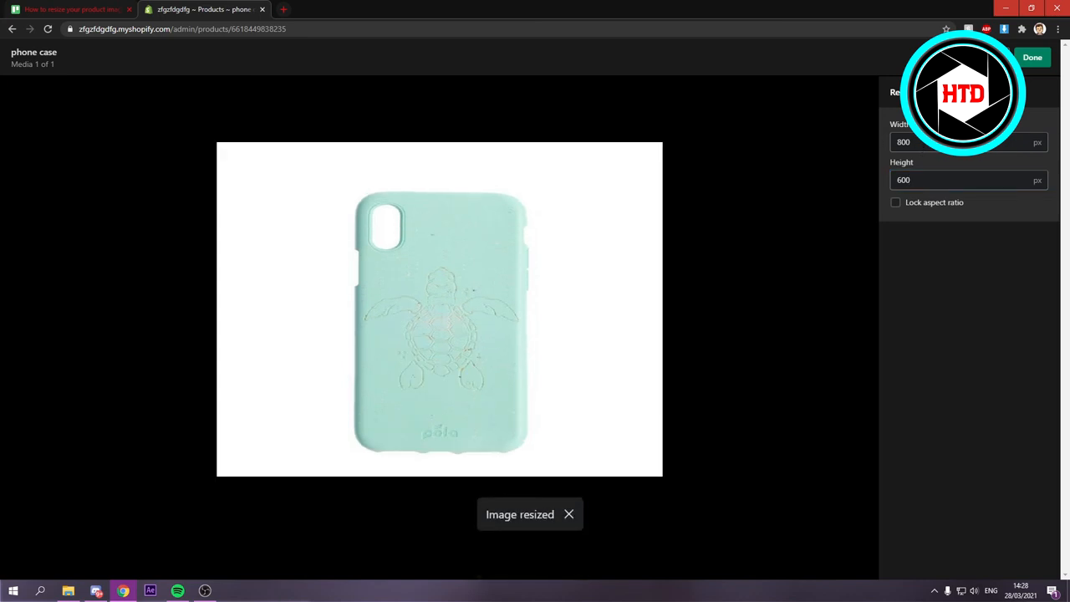
Set the photo to 600 by 600 and apply, returning to the product page.
{"action": "left_click", "coordinate": [962, 141]}
{"action": "type", "text": "600"}
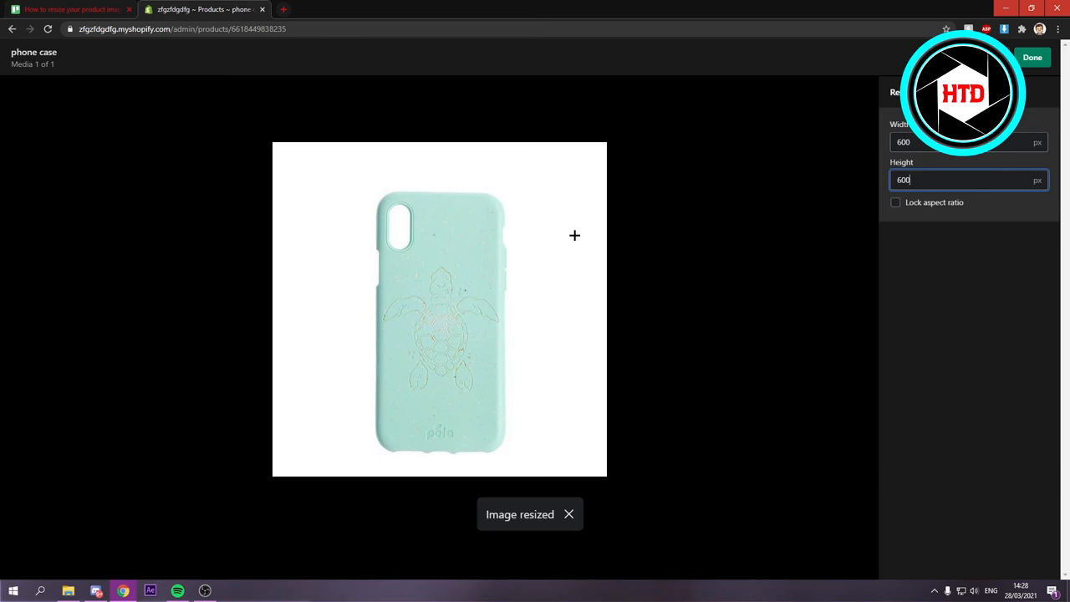
{"action": "mouse_move", "coordinate": [535, 225]}
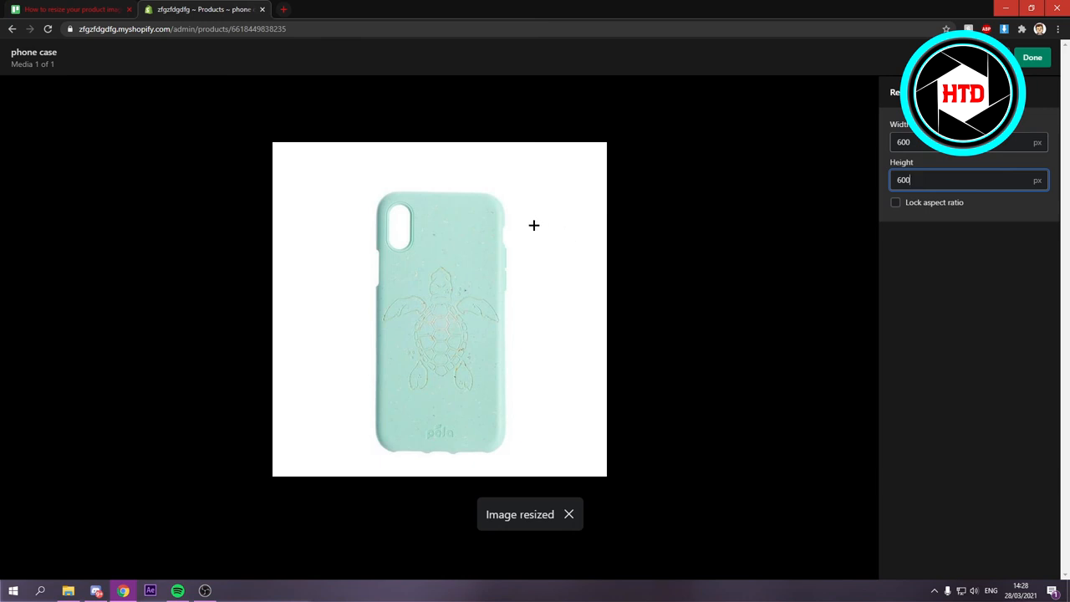
{"action": "left_click", "coordinate": [1032, 57]}
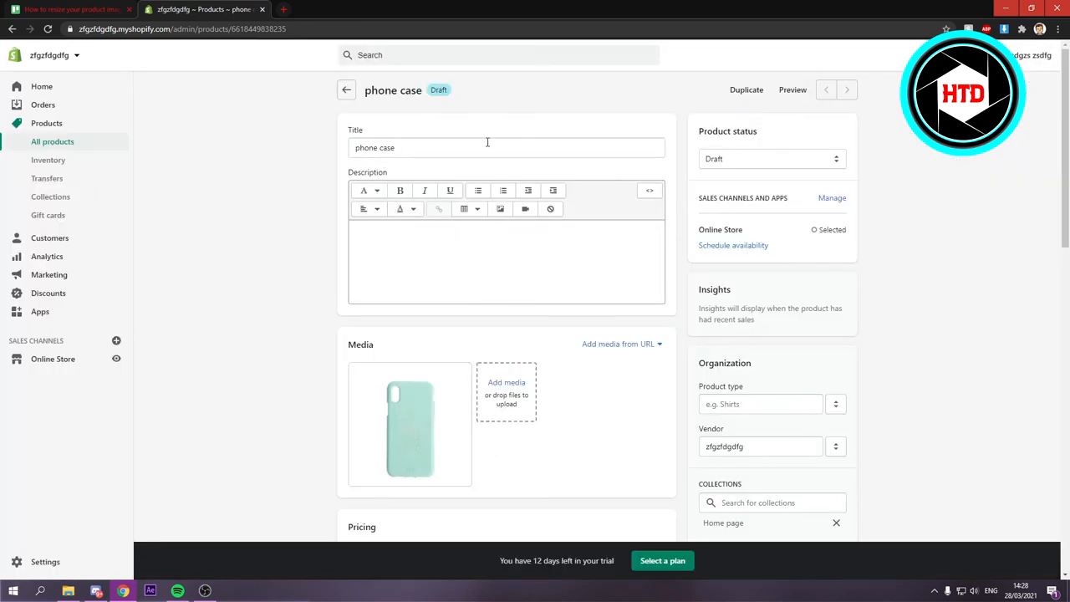
{"action": "mouse_move", "coordinate": [451, 148]}
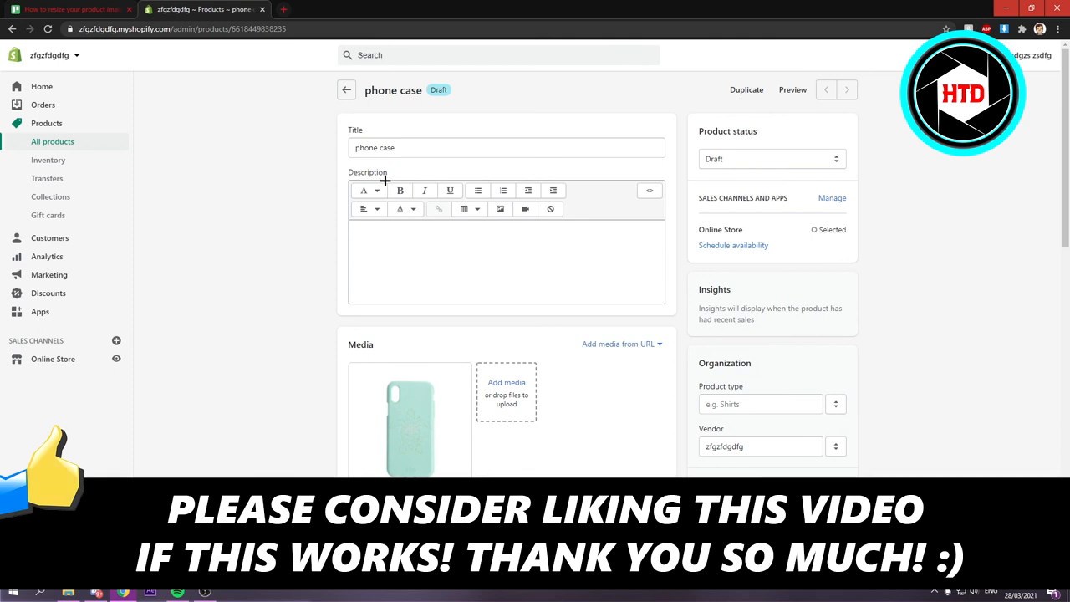
{"action": "mouse_move", "coordinate": [81, 327]}
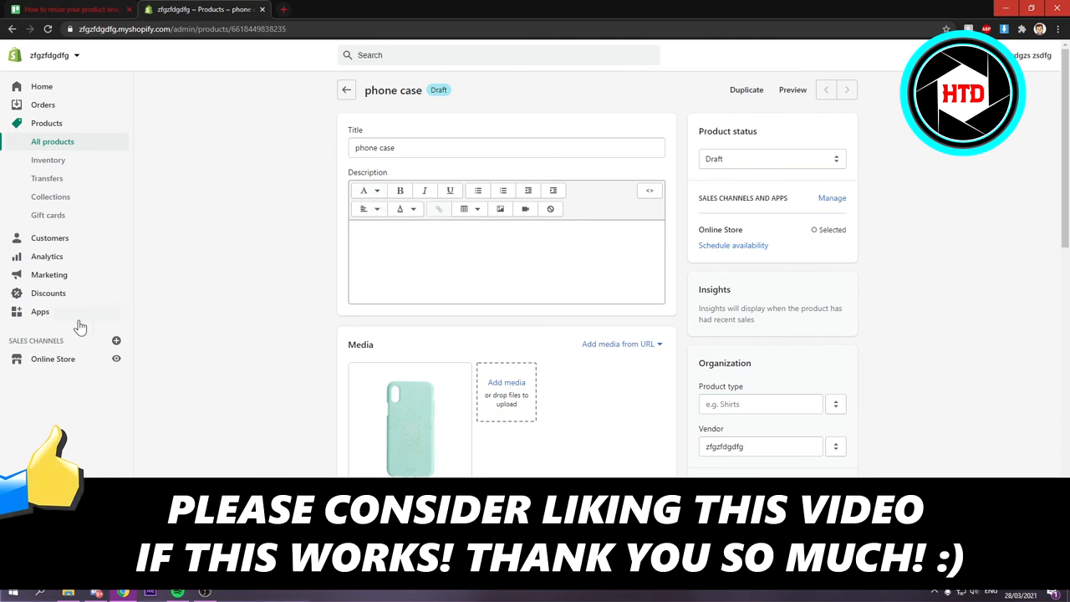